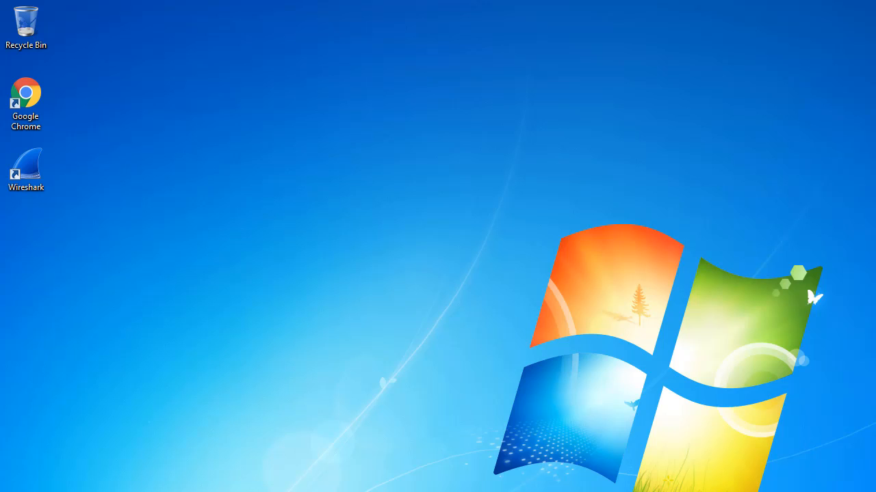
Bring up the Start menu's program list so Command Prompt can be launched.
left_click(10, 490)
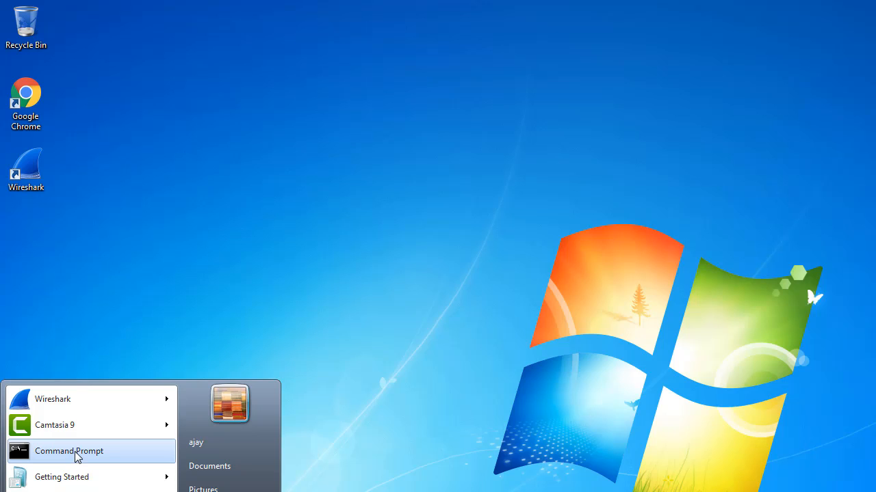
Launch Command Prompt and enter the netsh shell to reach the netsh> prompt.
left_click(68, 451)
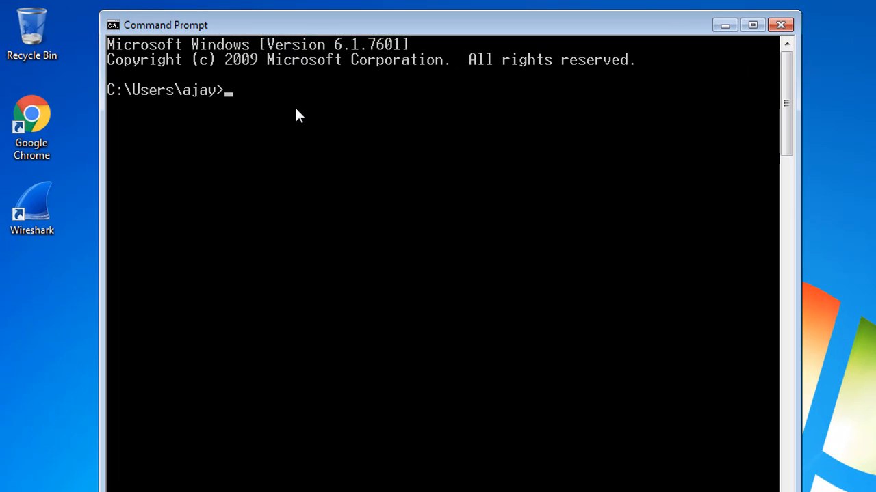
mouse_move(298, 147)
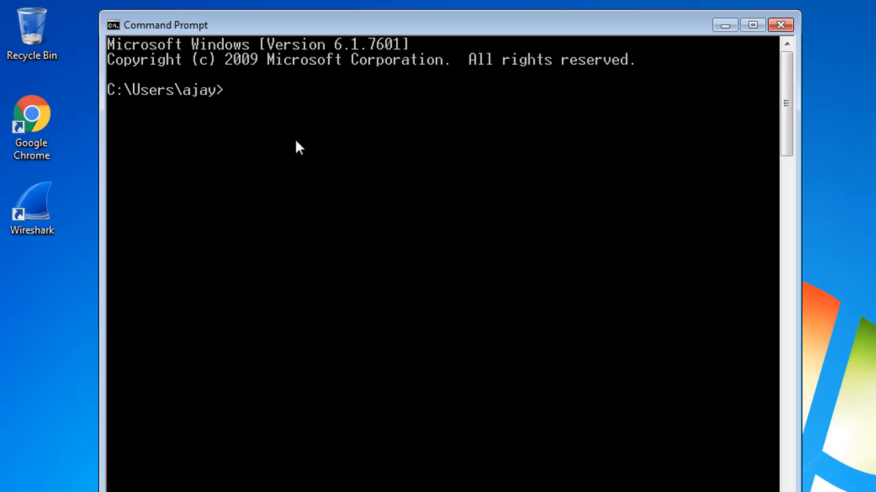
type("netsh")
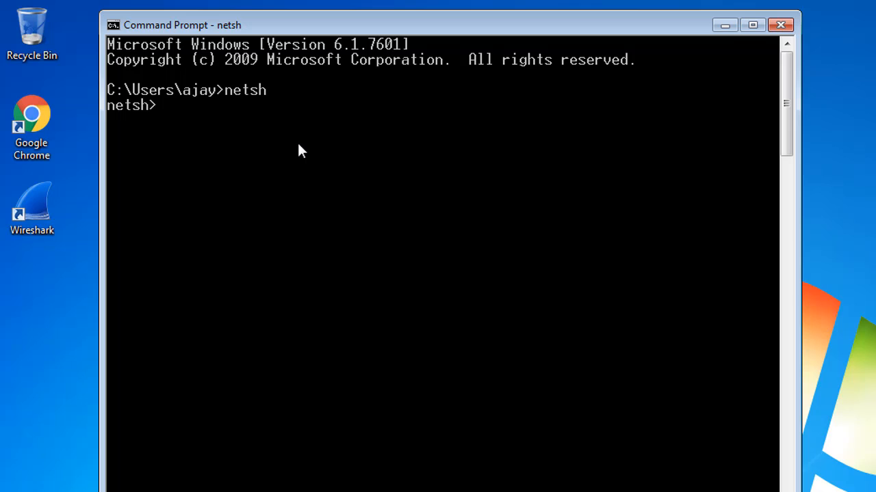
mouse_move(700, 466)
type("?")
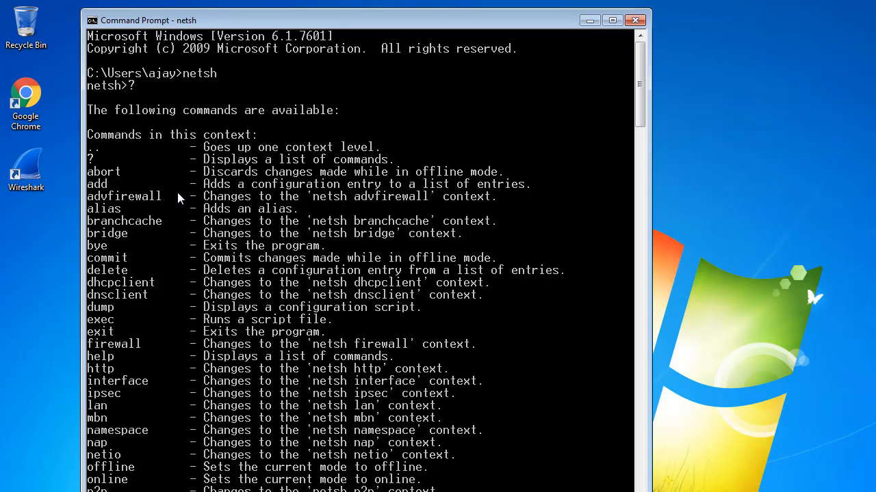
mouse_move(200, 228)
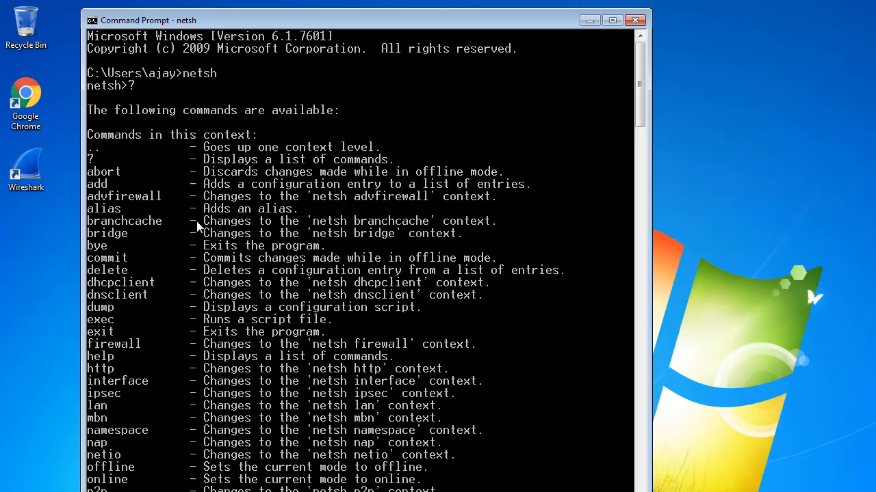
mouse_move(149, 399)
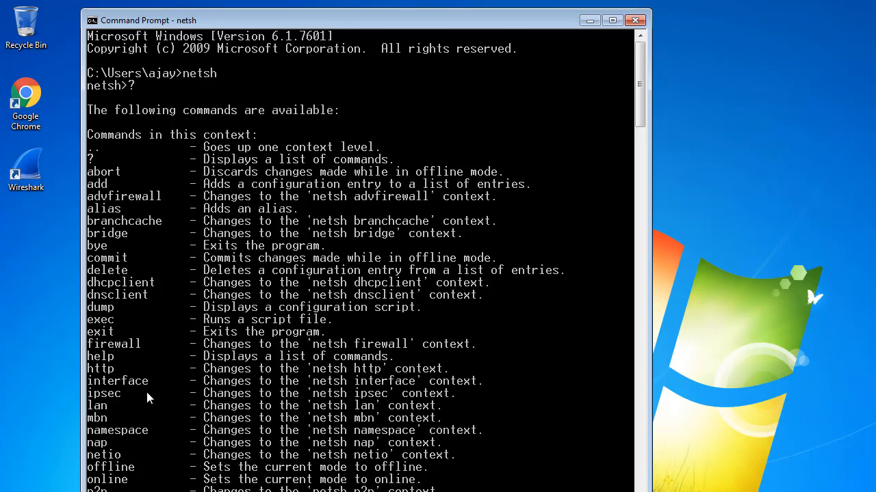
Scroll through the netsh ? help listing of commands and sub-contexts down to the fresh netsh> prompt.
scroll("down", 3)
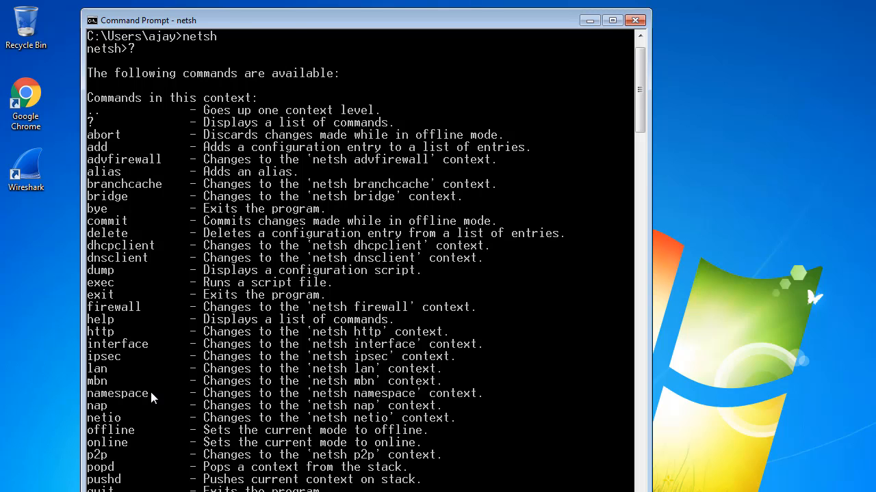
scroll("down", 3)
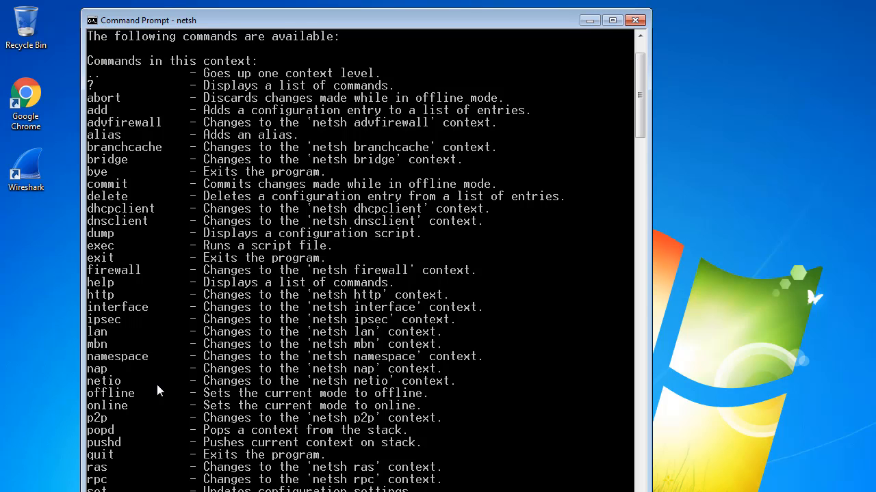
scroll("down", 3)
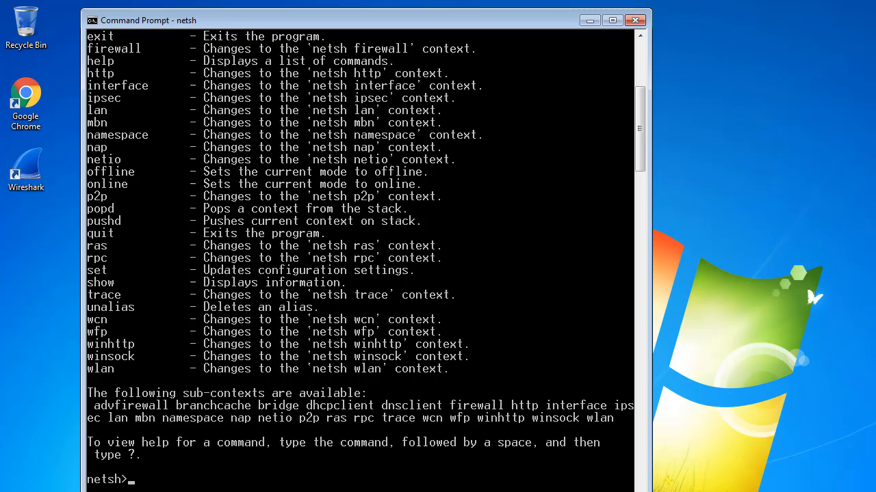
scroll("down", 3)
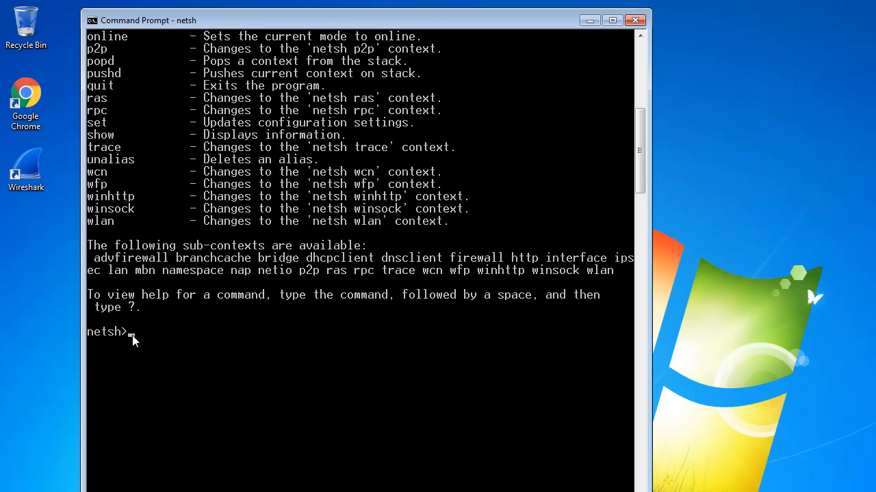
mouse_move(219, 340)
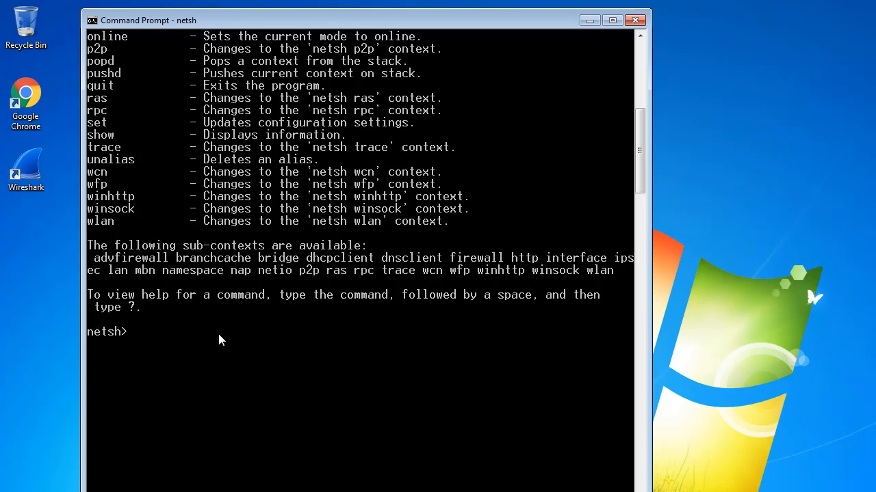
mouse_move(245, 308)
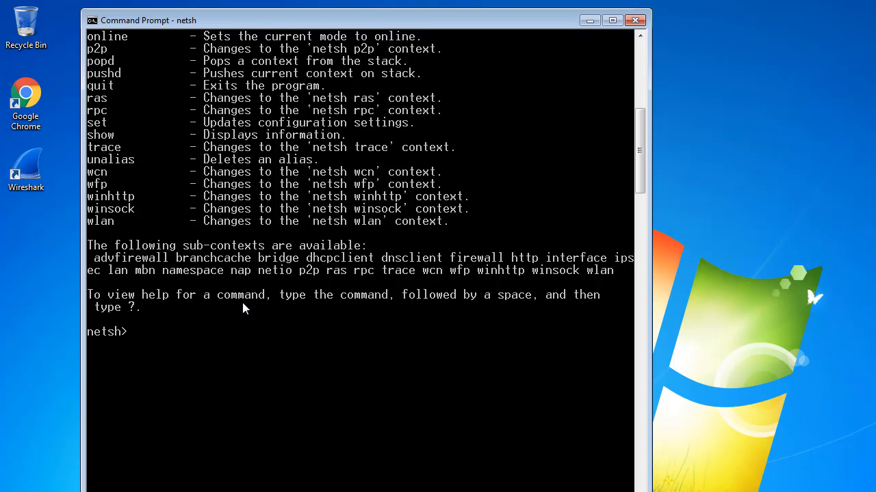
scroll("down", 3)
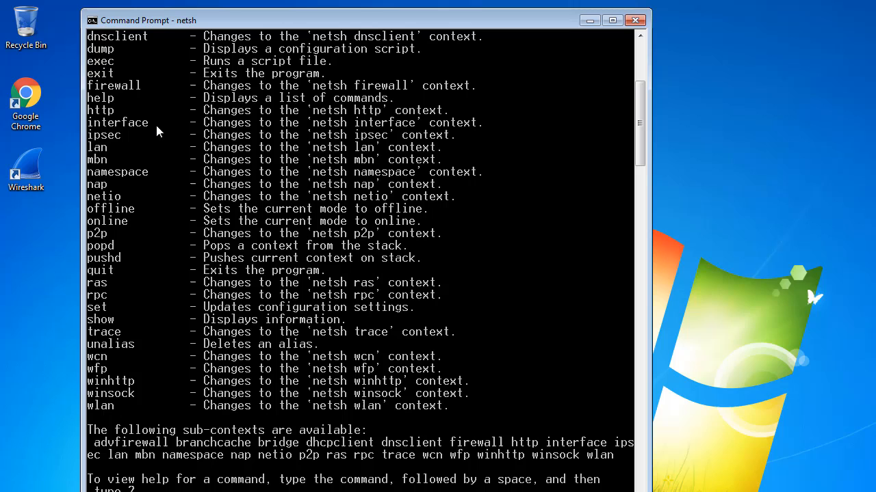
mouse_move(140, 126)
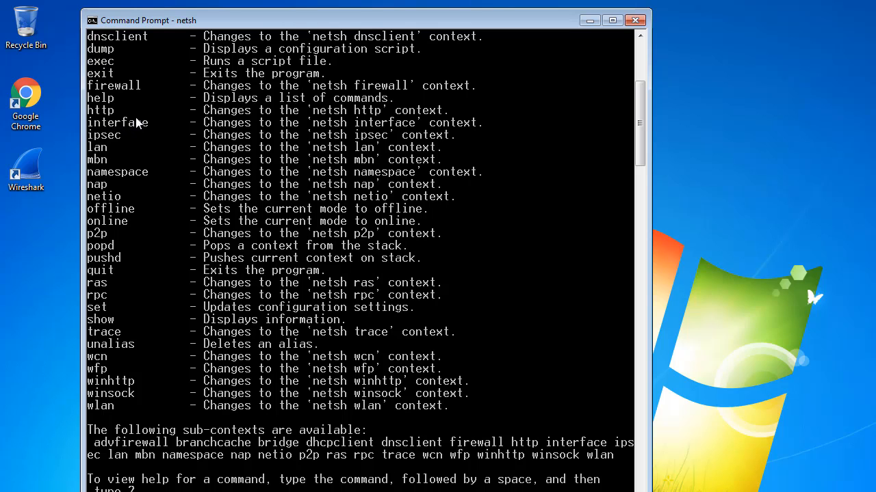
mouse_move(153, 123)
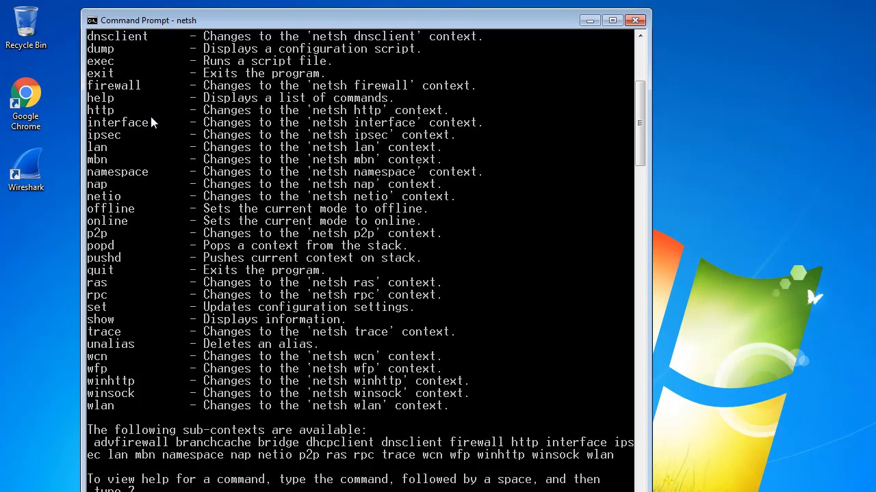
mouse_move(219, 246)
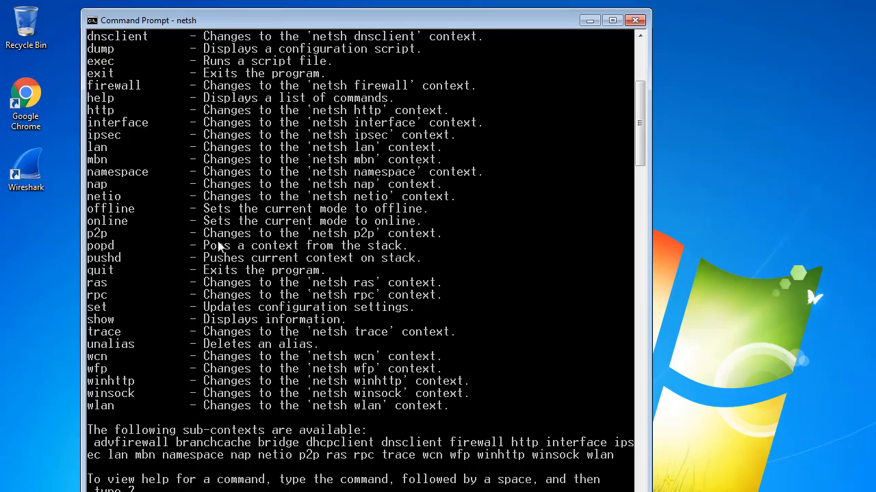